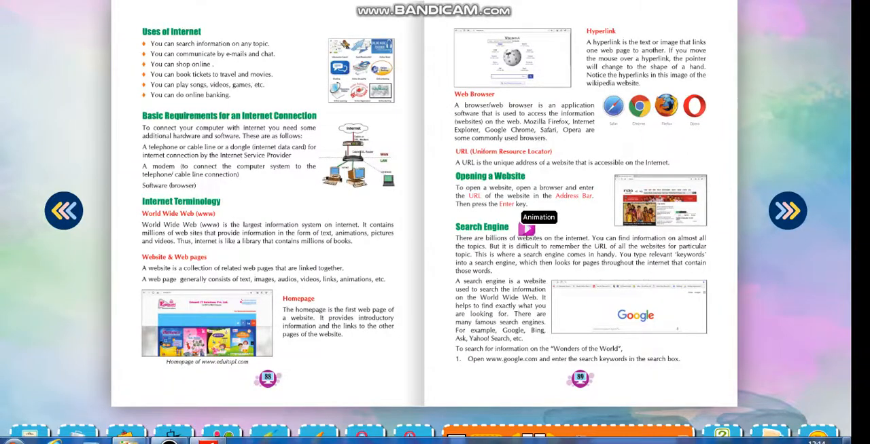
# - Search Google for 'wonders of the world' to see the Wikipedia seven-wonders summary
pyautogui.click(538, 217)
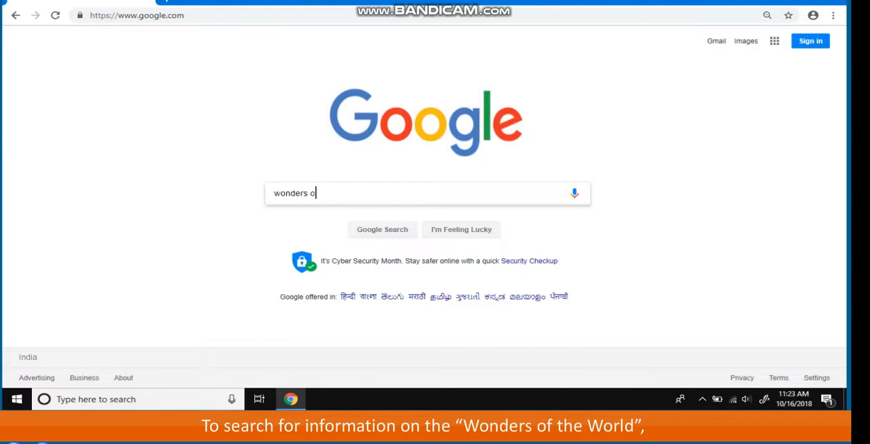
pyautogui.write('f the world')
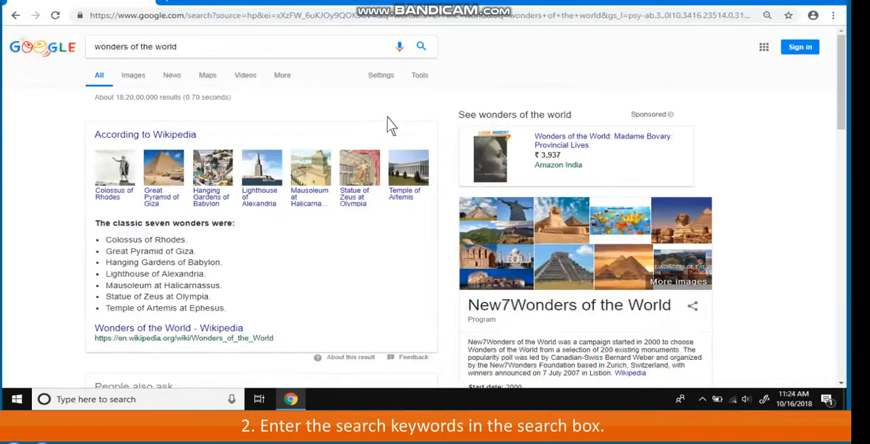
pyautogui.moveTo(421, 46)
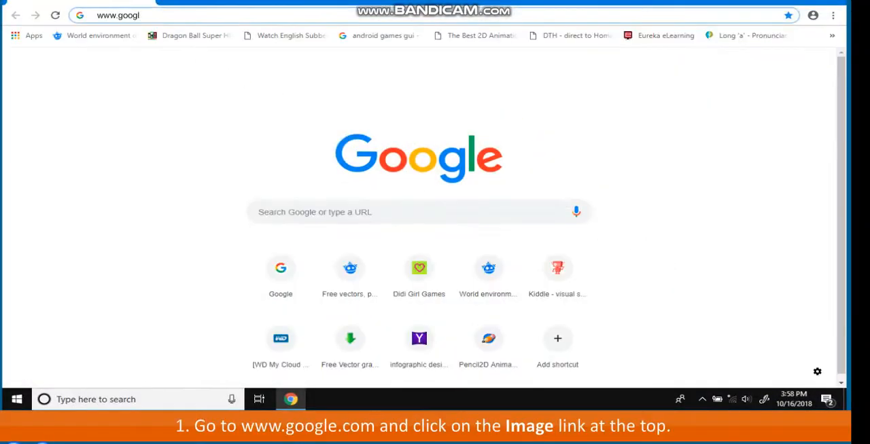
# - Search Google for 'unsolved mysteries of the world' and switch to Images results
pyautogui.press('Return')
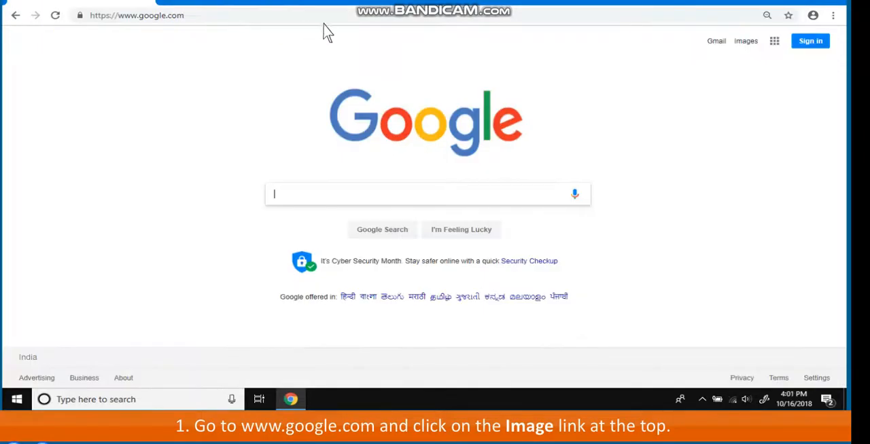
pyautogui.moveTo(660, 95)
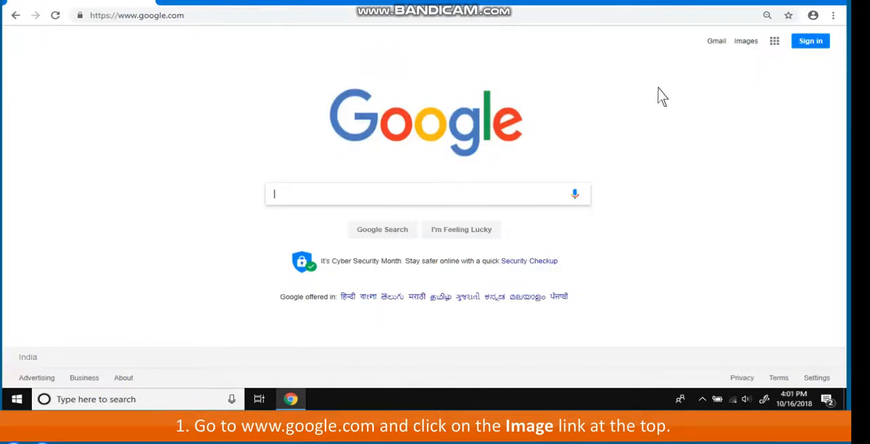
pyautogui.write('unsolved mysteries of the world')
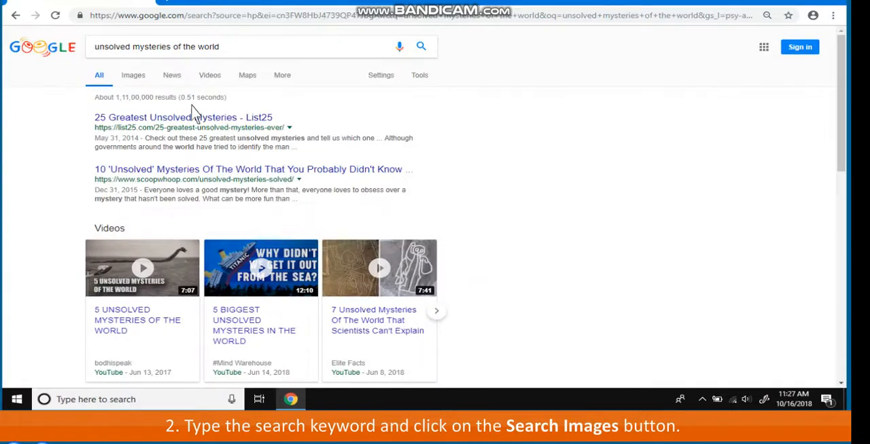
pyautogui.click(133, 75)
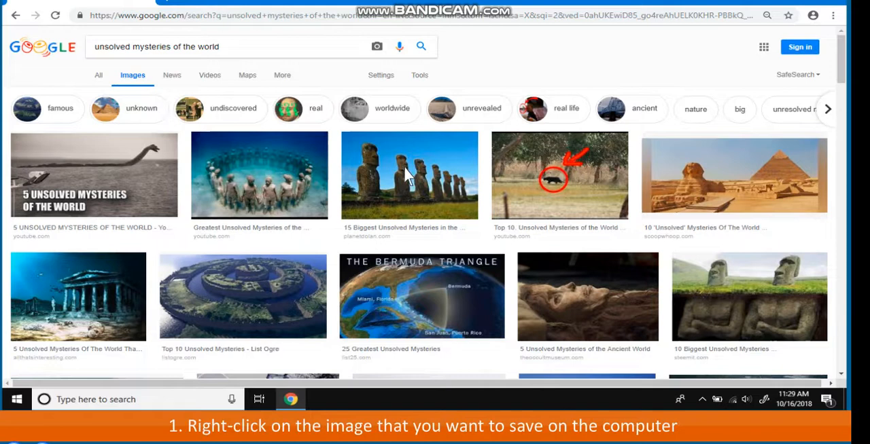
# - Save the Easter Island statues picture to the Desktop as download.jpg
pyautogui.rightClick(409, 175)
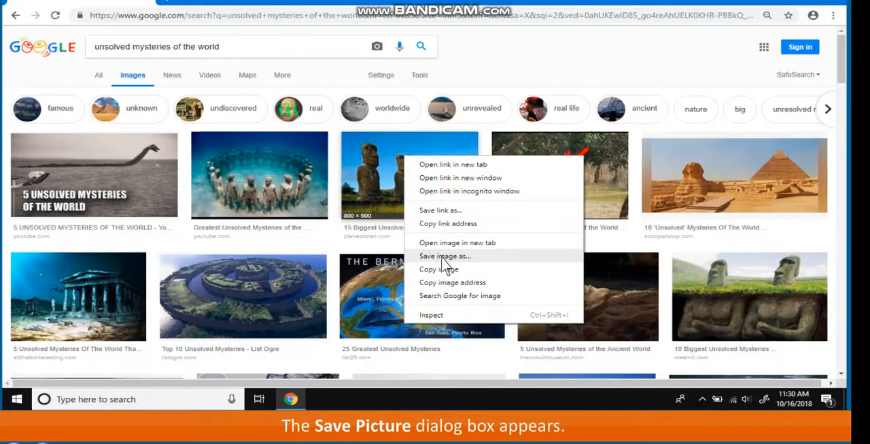
pyautogui.click(443, 255)
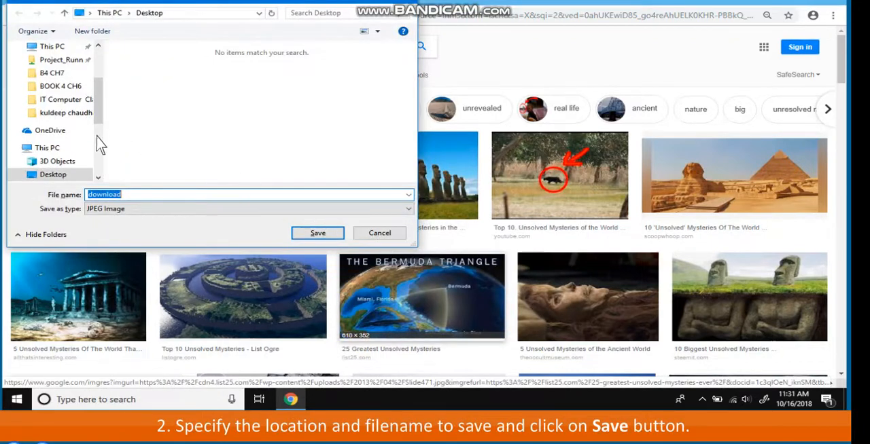
pyautogui.click(318, 233)
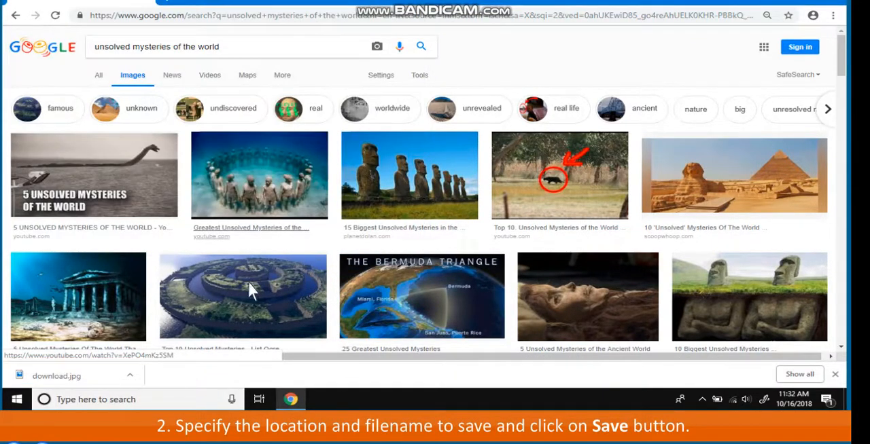
pyautogui.moveTo(83, 381)
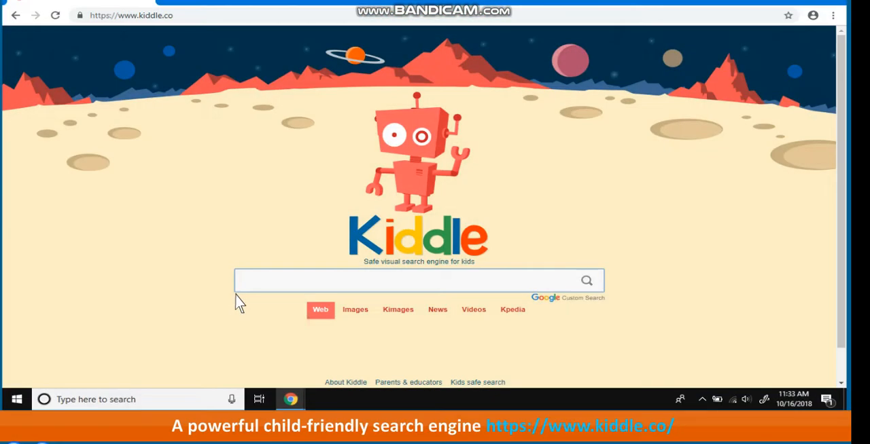
pyautogui.moveTo(184, 133)
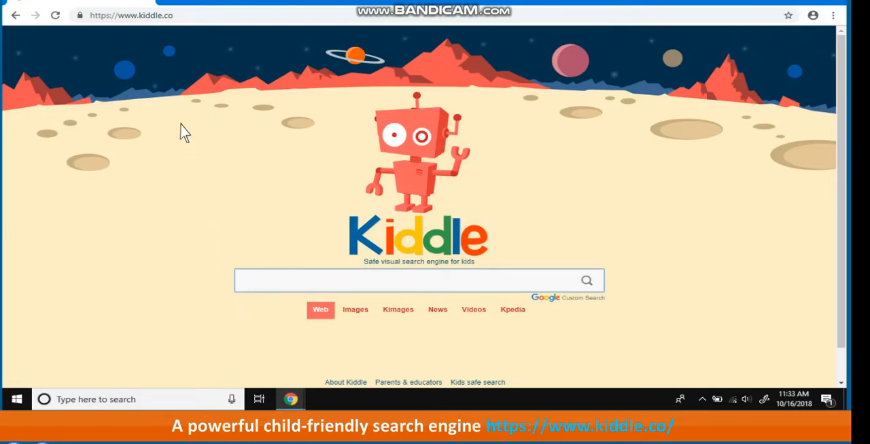
# - Go to kiddle.co to reach the Kiddle kids' search engine
pyautogui.click(157, 15)
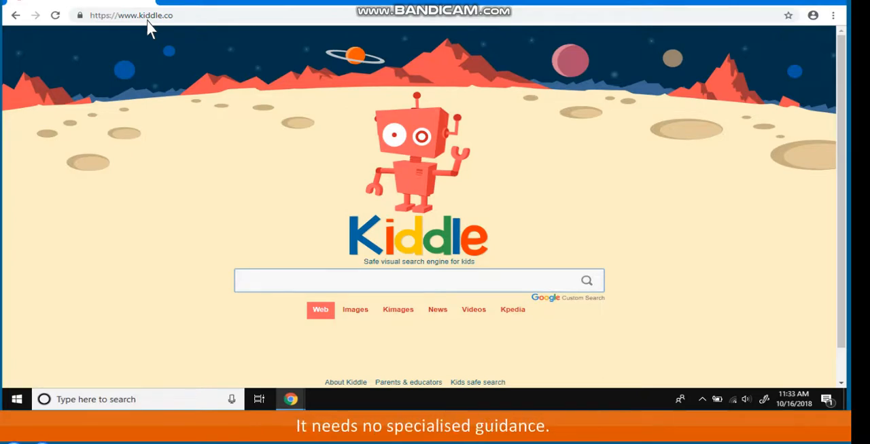
pyautogui.moveTo(162, 60)
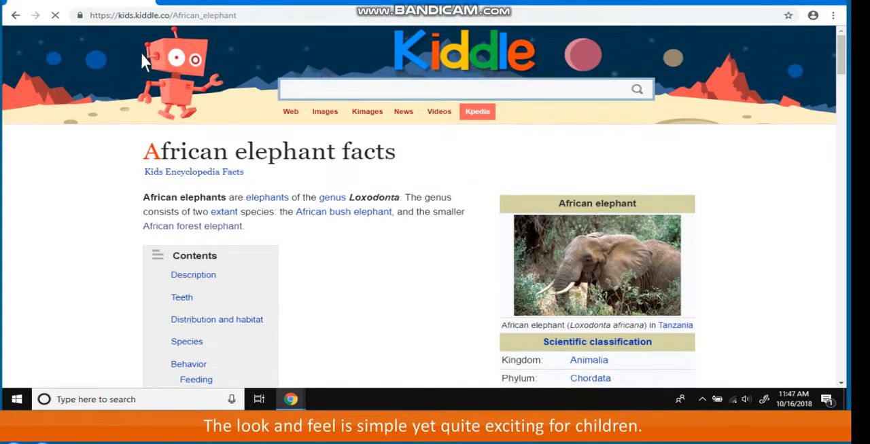
# - Leave the African elephant article for Kiddle's start page and its Kimages search
pyautogui.click(367, 111)
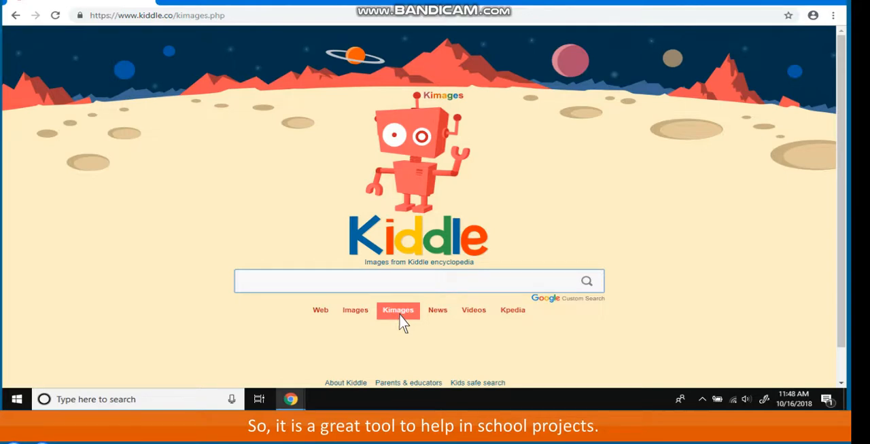
pyautogui.moveTo(512, 310)
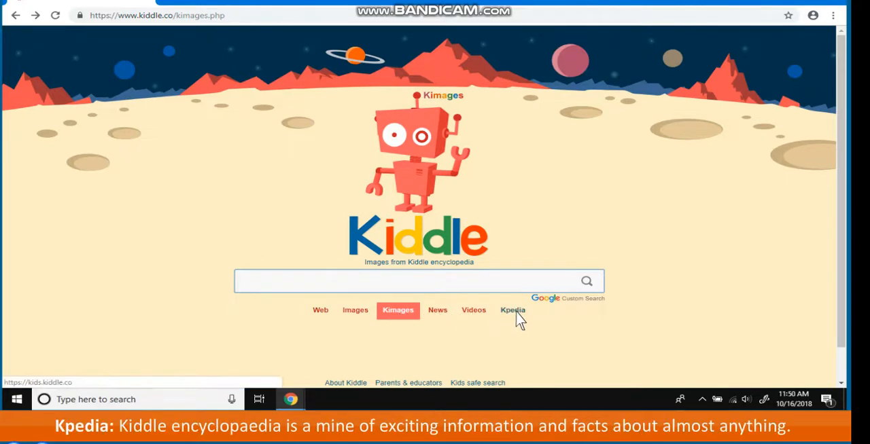
# - Visit Kpedia, then return to Kiddle web search with the cursor in the empty search box
pyautogui.click(512, 310)
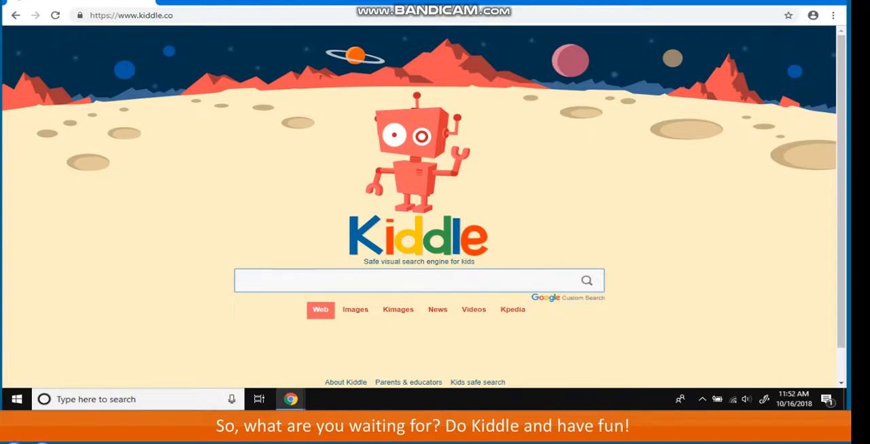
pyautogui.click(419, 280)
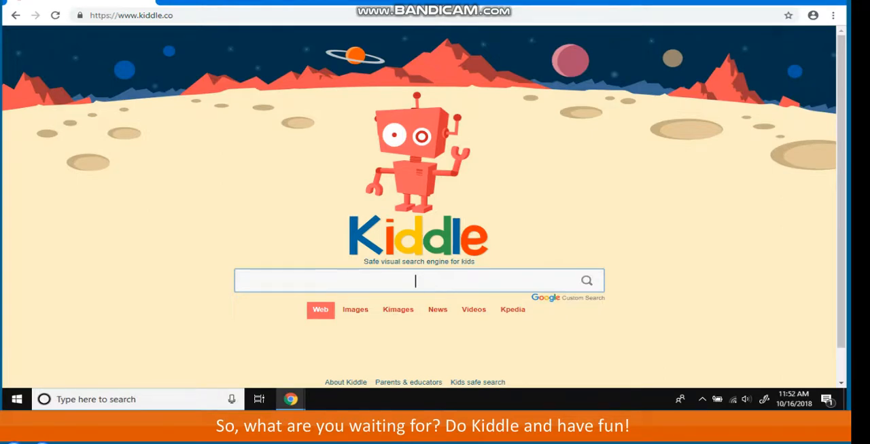